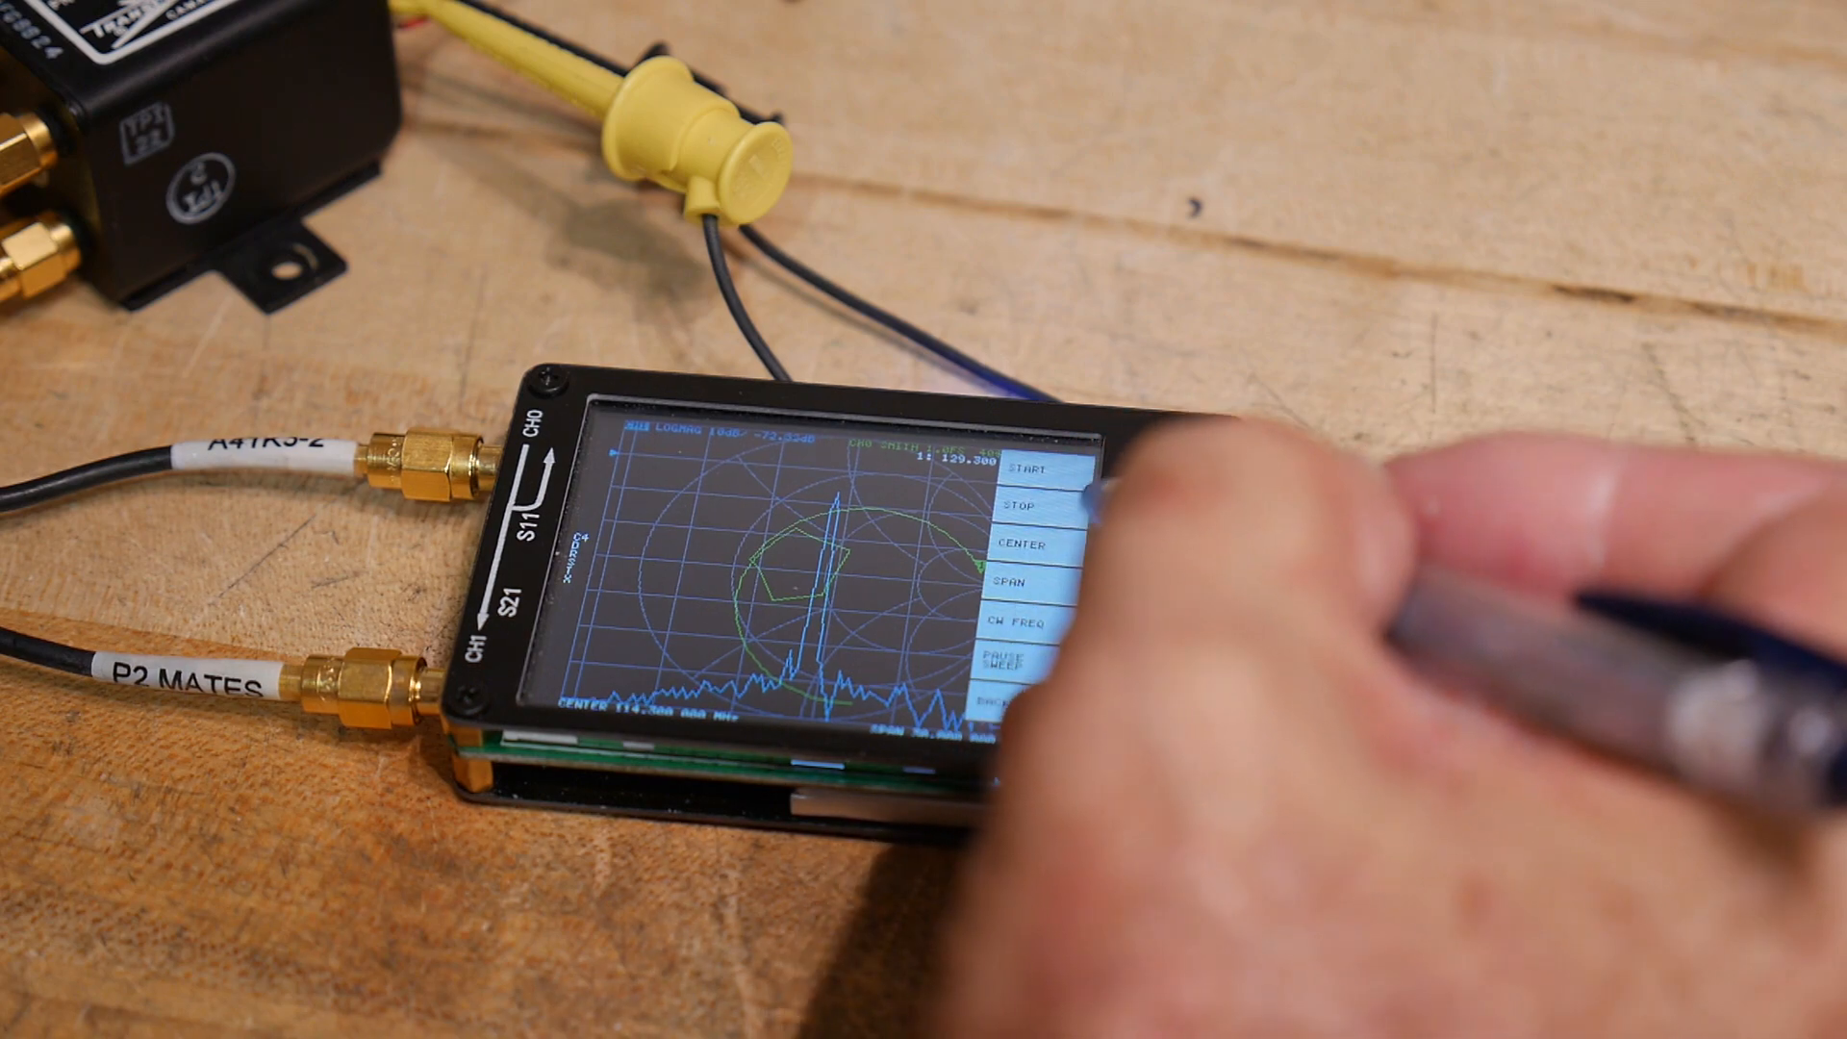
# Open the Stimulus SPAN entry, showing the current 30 000 000 Hz span.
pyautogui.click(1034, 578)
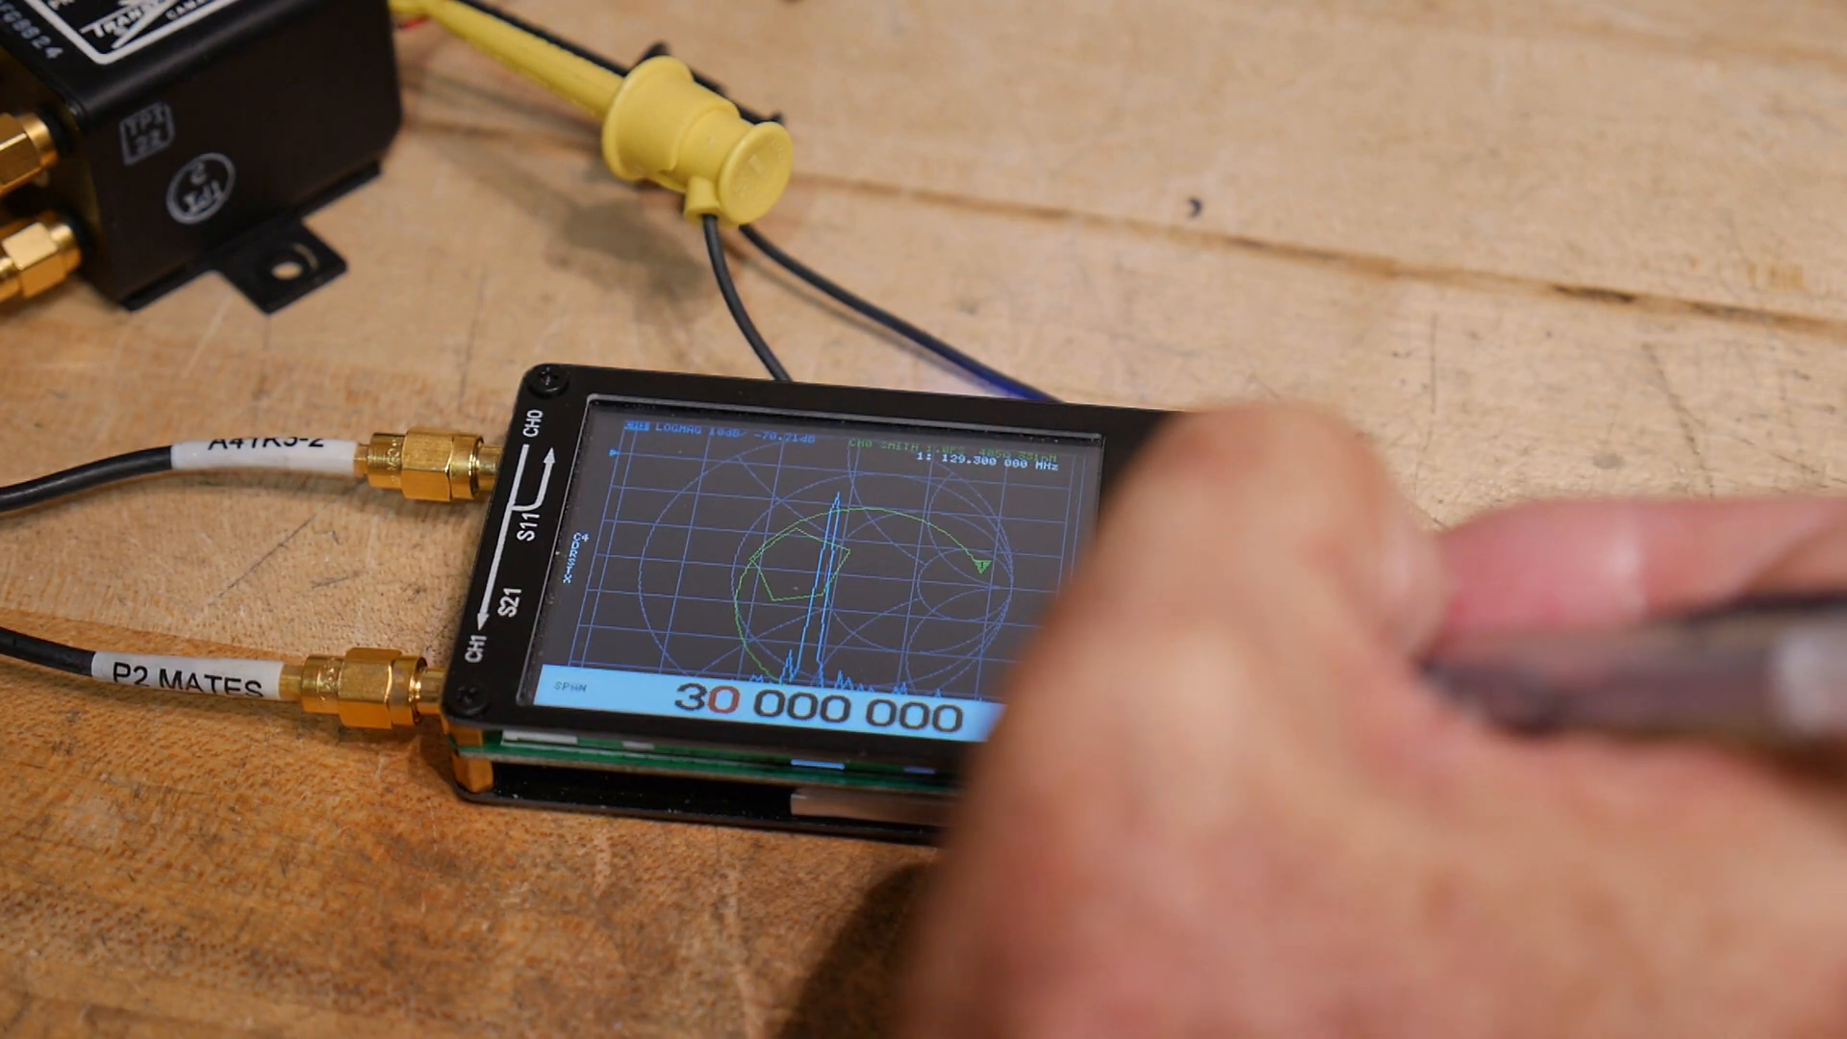